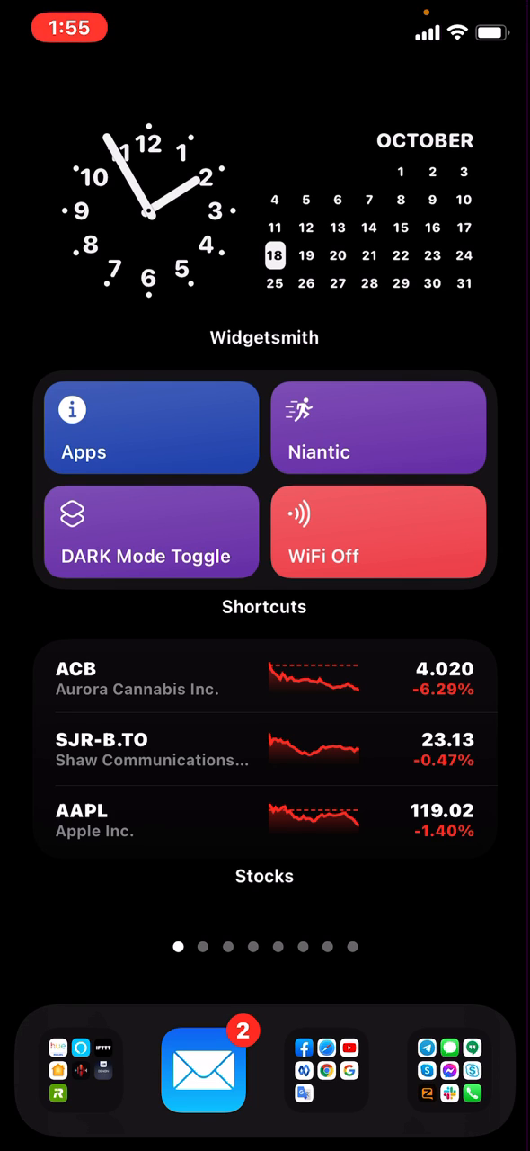
# Close the Transit app through the app switcher and swipe to the second Home Screen page.
pyautogui.hscroll(-3)
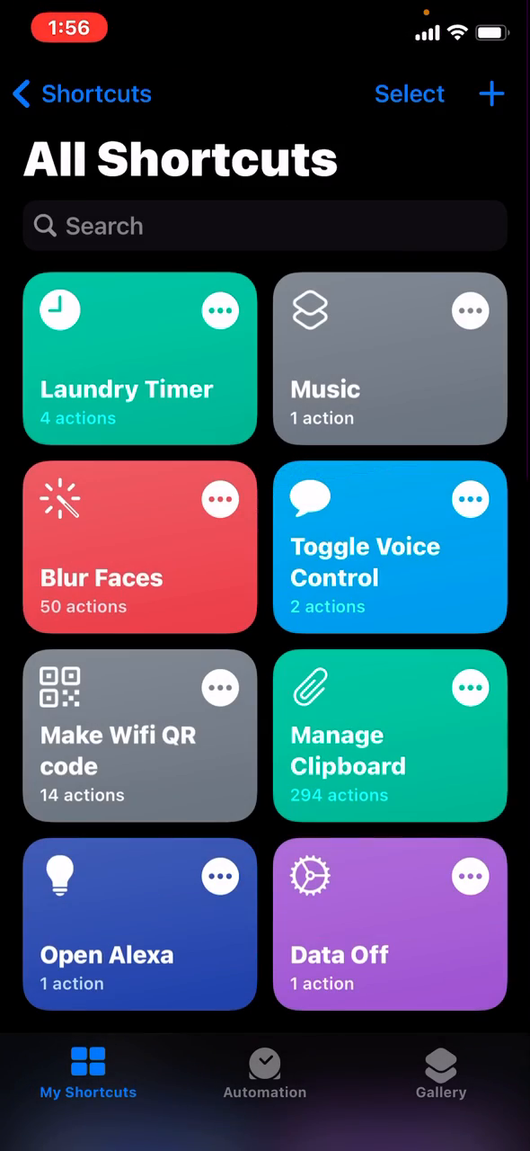
pyautogui.press('home')
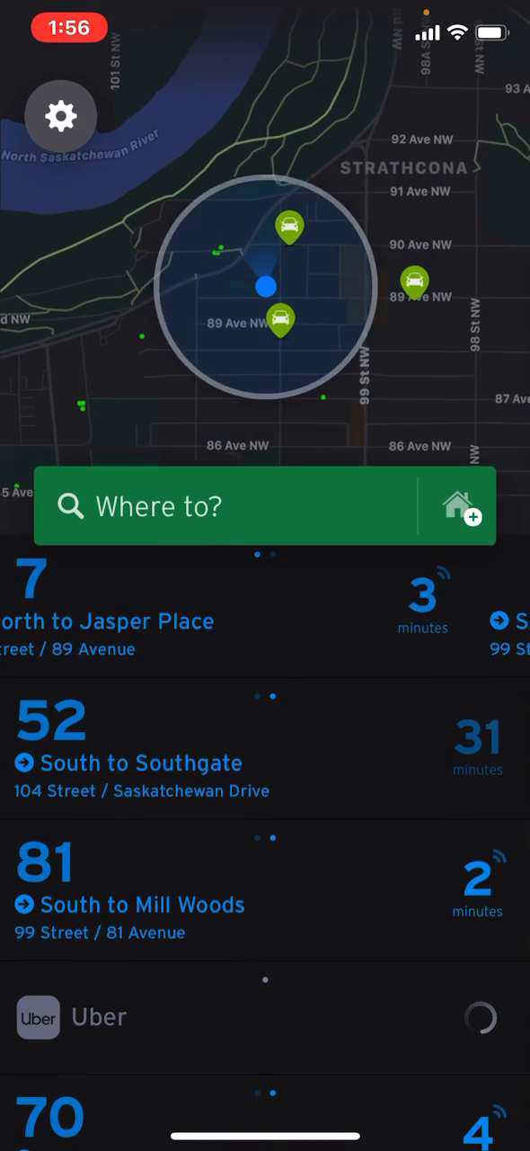
pyautogui.press('home')
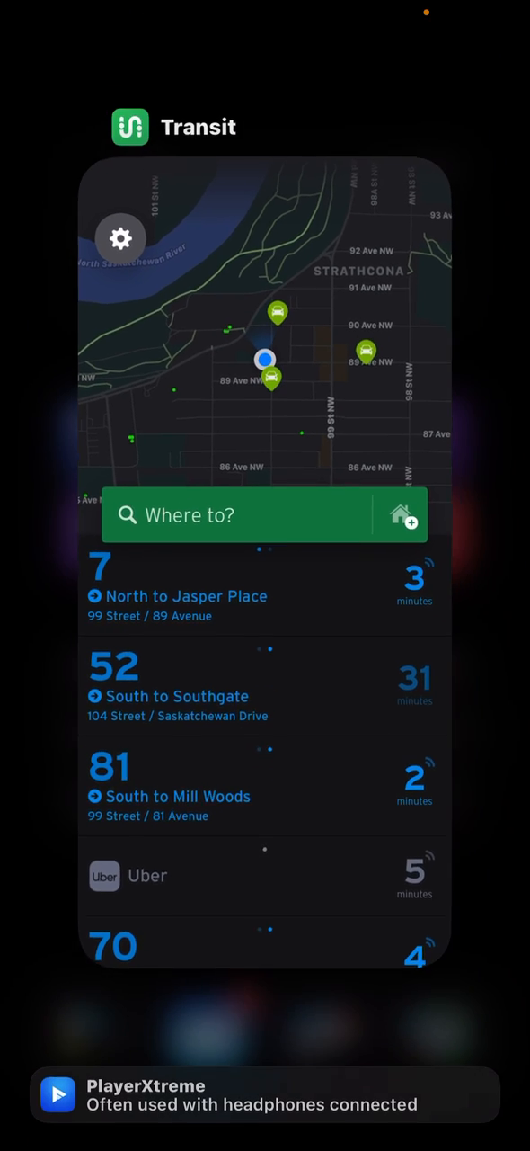
pyautogui.press('home')
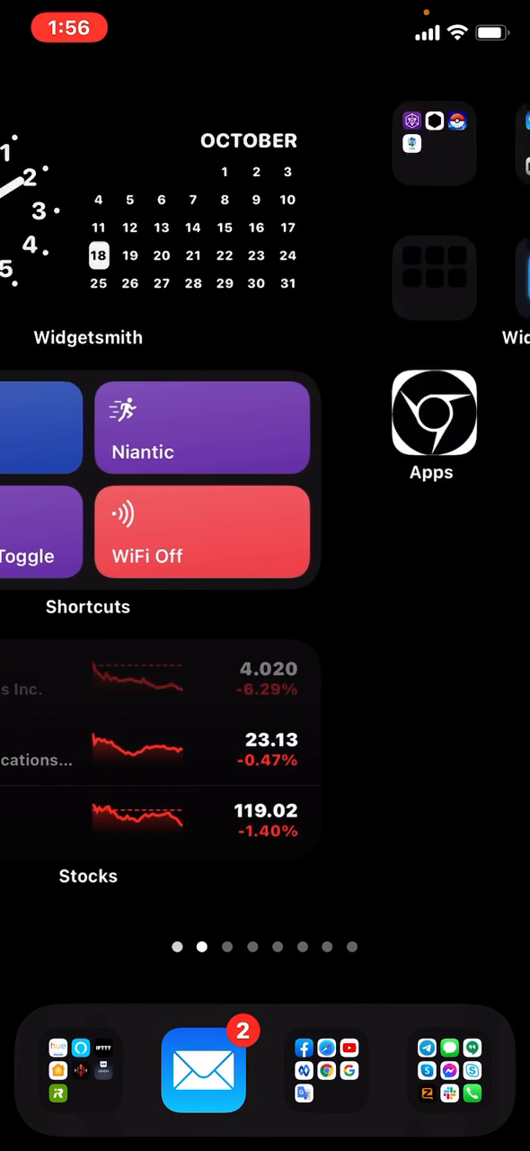
# Launch Shortcuts from a later home page and reach the Toggles, Starter Shortcuts, Menu folder overview.
pyautogui.hscroll(-3)
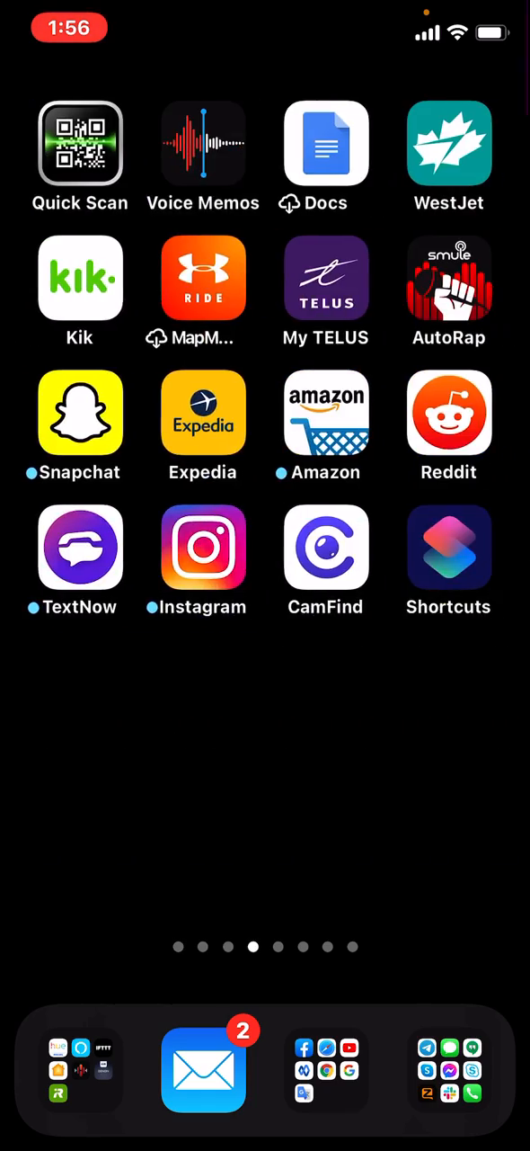
pyautogui.click(448, 547)
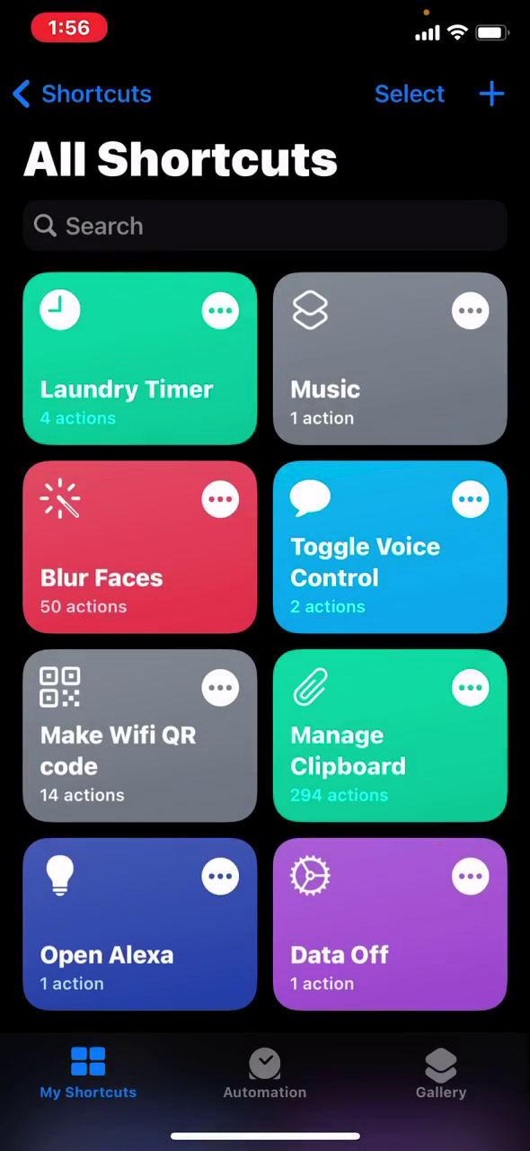
pyautogui.scroll(-3)
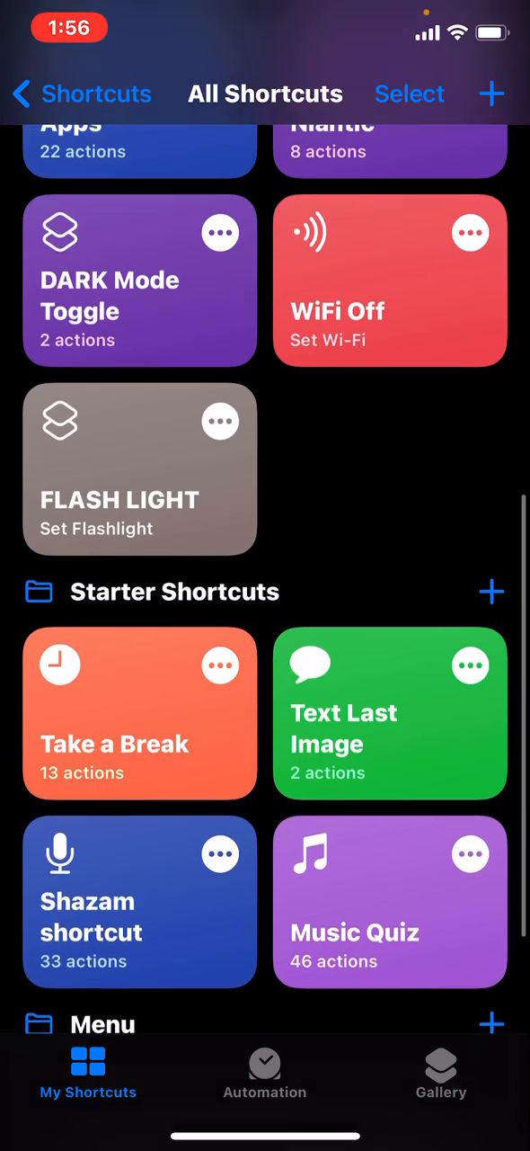
pyautogui.scroll(-3)
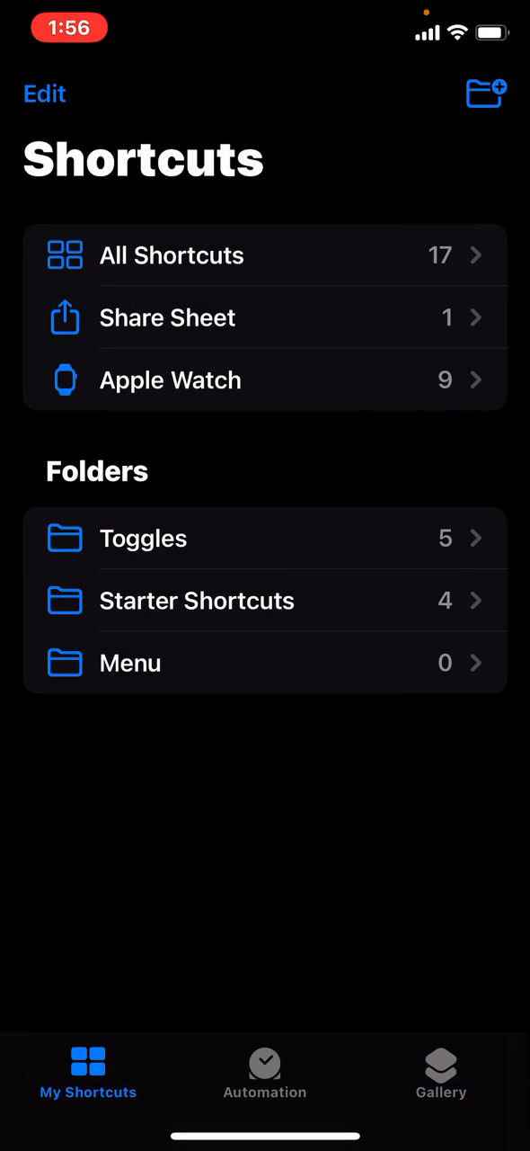
# Create an empty shortcut and add the Scripting action Choose from Menu with items One and Two.
pyautogui.click(486, 95)
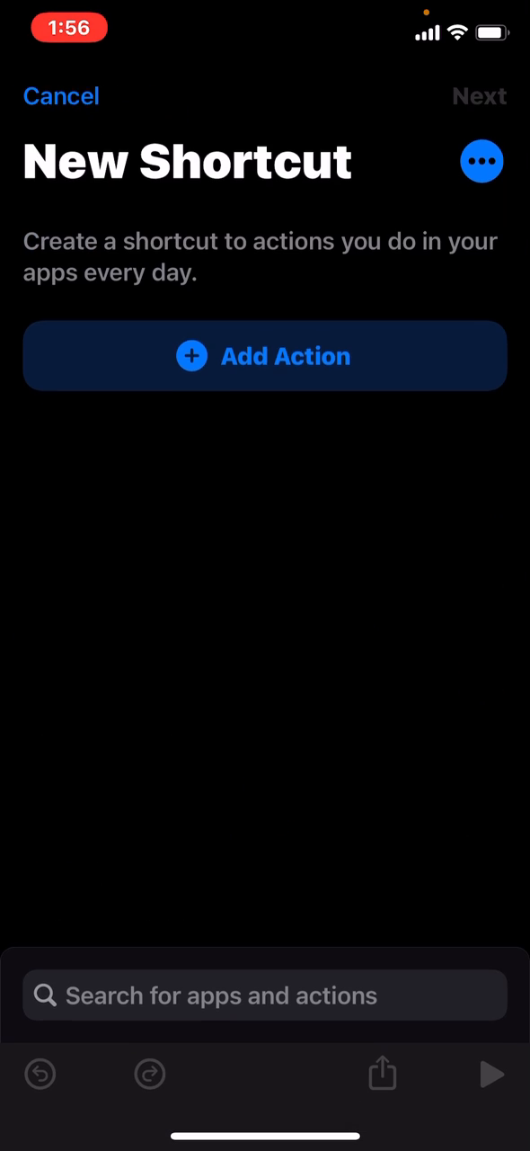
pyautogui.click(265, 356)
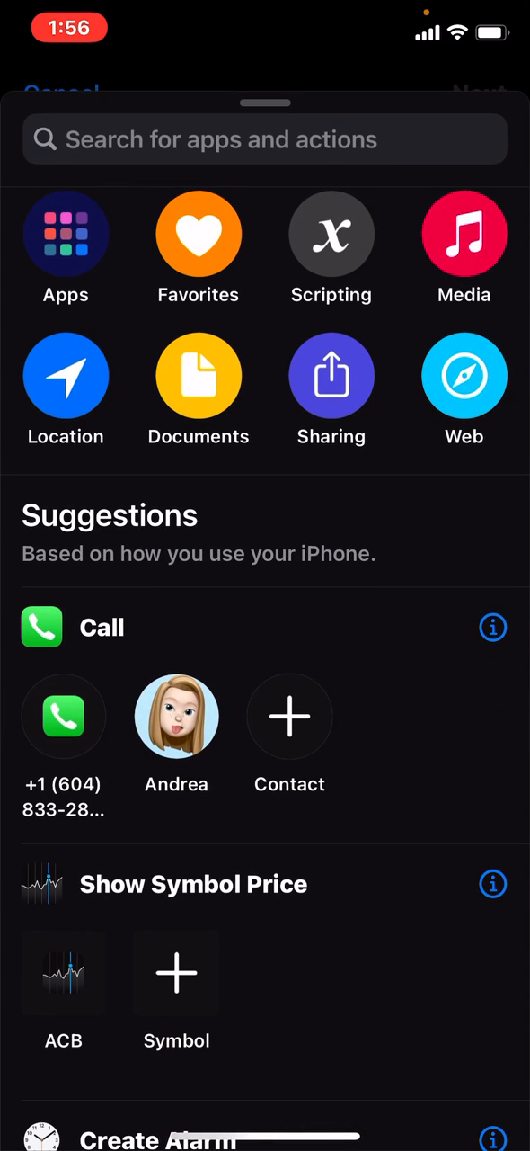
pyautogui.click(331, 235)
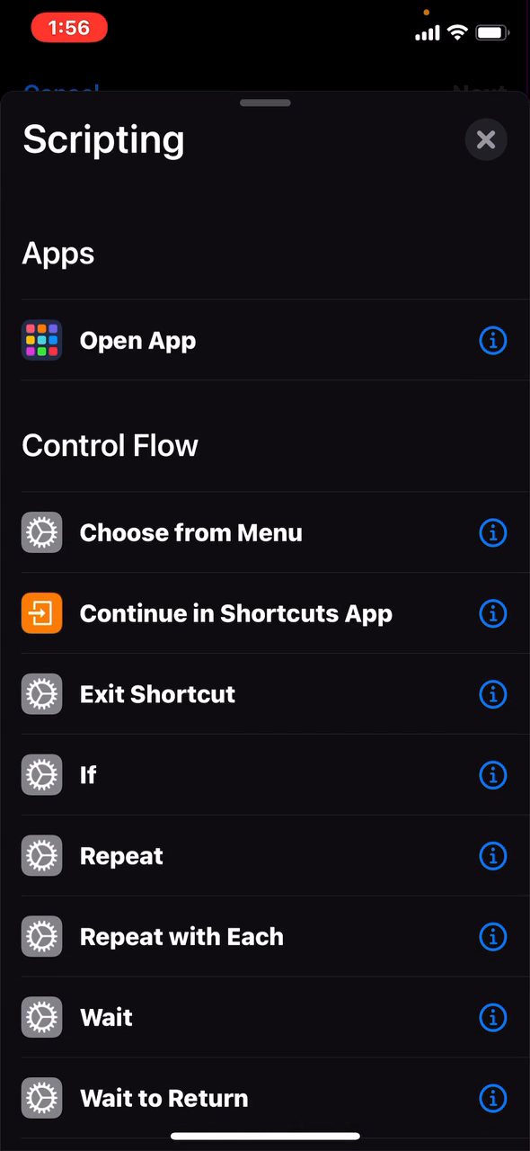
pyautogui.click(191, 532)
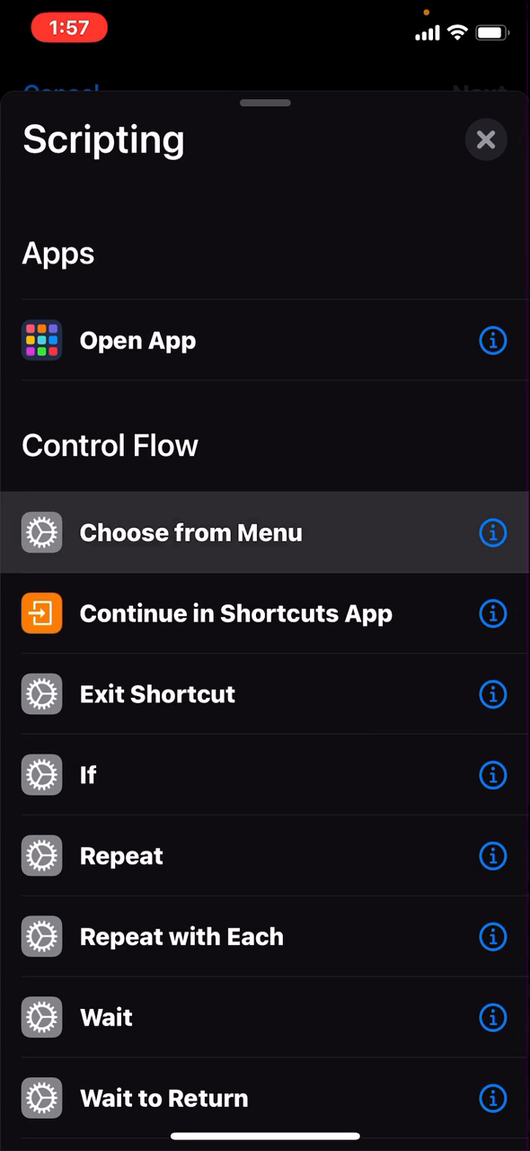
pyautogui.click(190, 532)
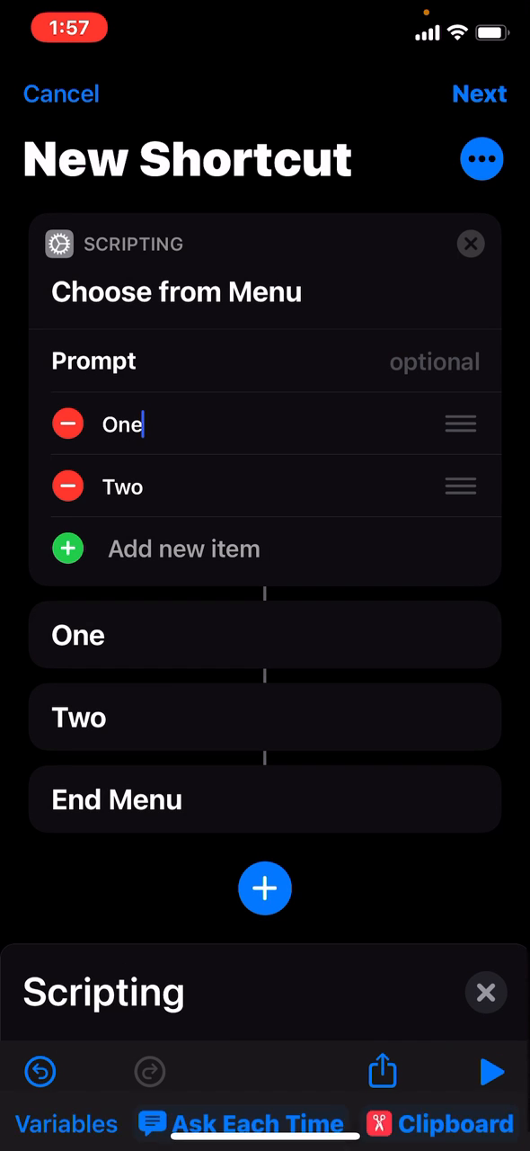
# Add an Open App action set to Amazon Alexa under menu item One.
pyautogui.click(121, 424)
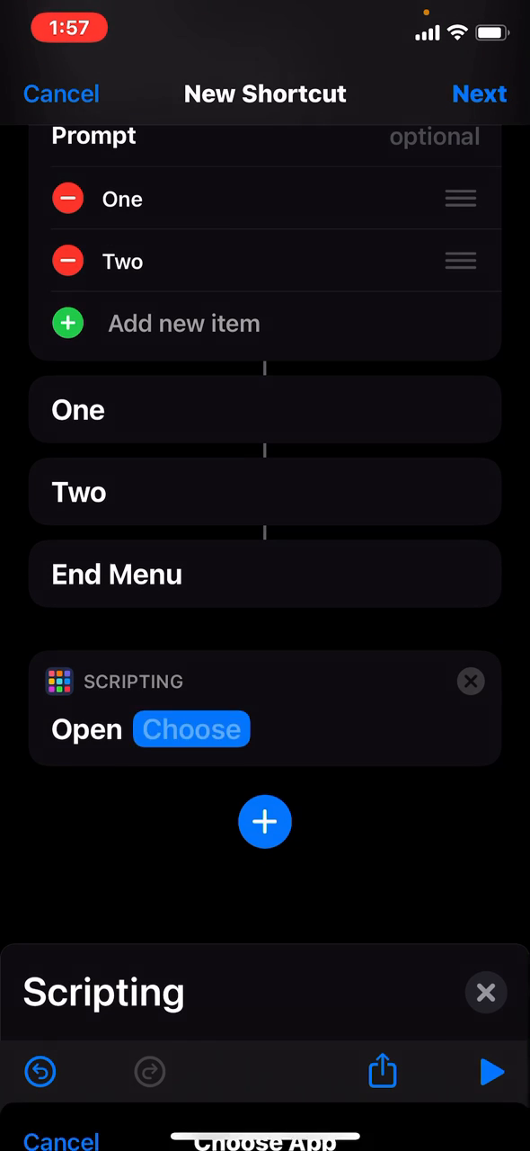
pyautogui.click(191, 729)
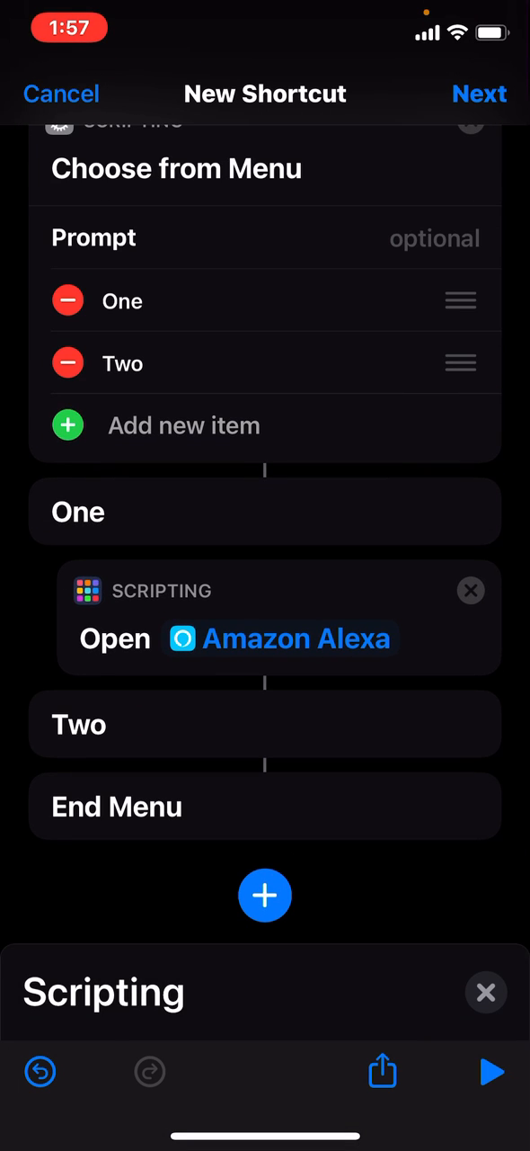
# Name the shortcut 'Test', save it, then run it and pick One to launch Amazon Alexa.
pyautogui.click(479, 93)
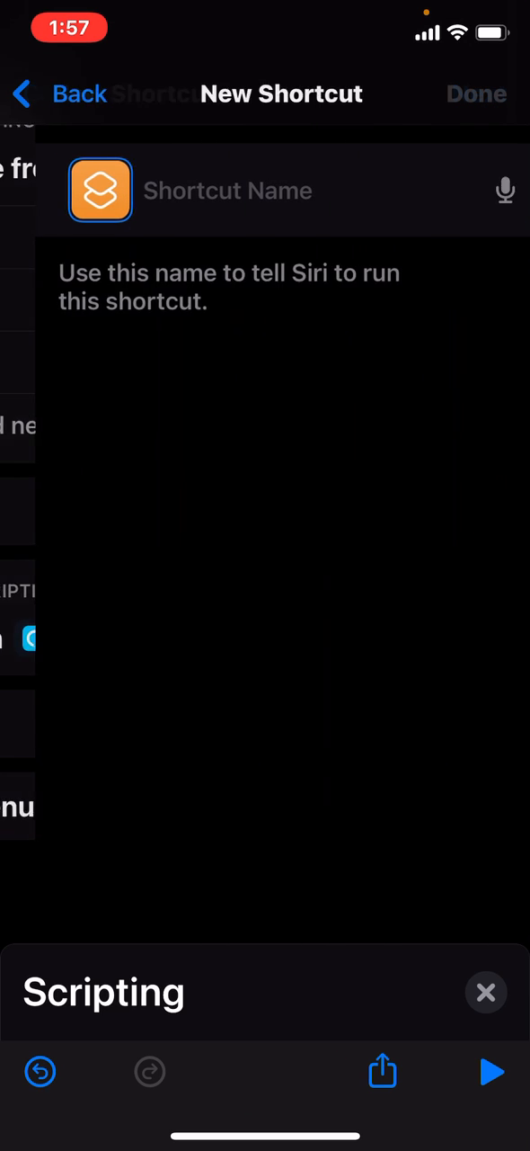
pyautogui.click(227, 190)
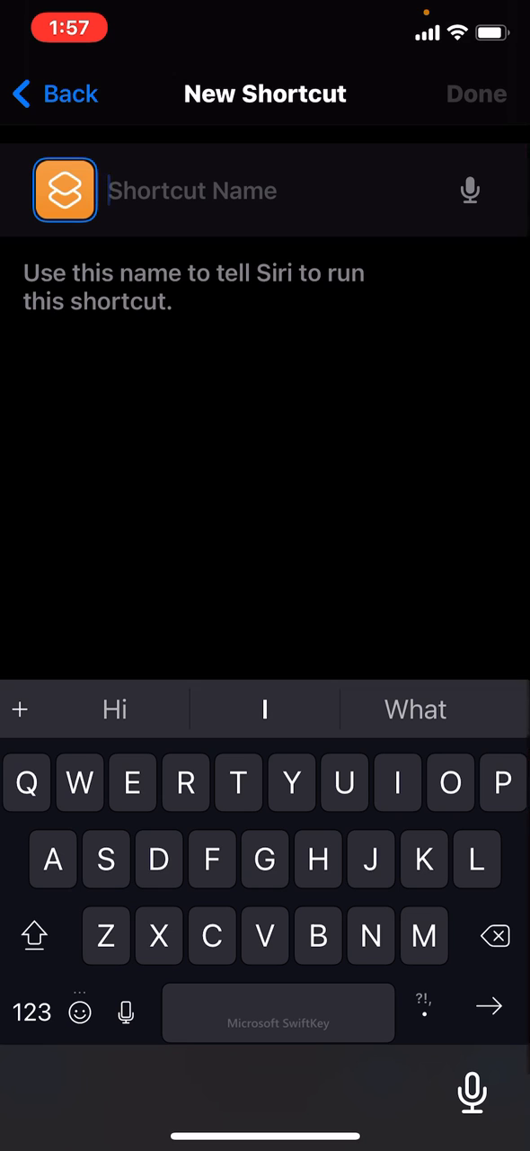
pyautogui.write('T')
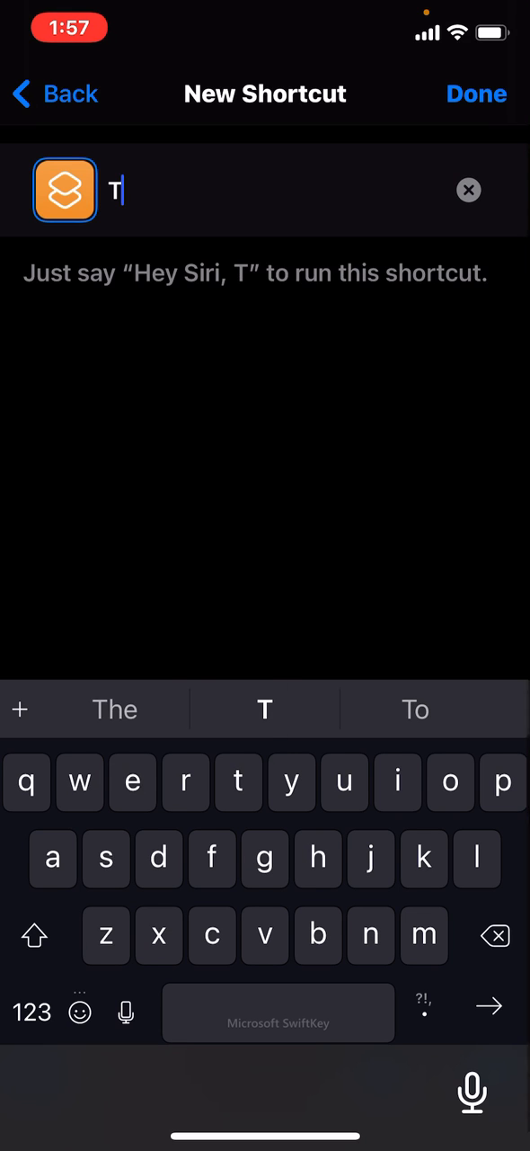
pyautogui.write('est')
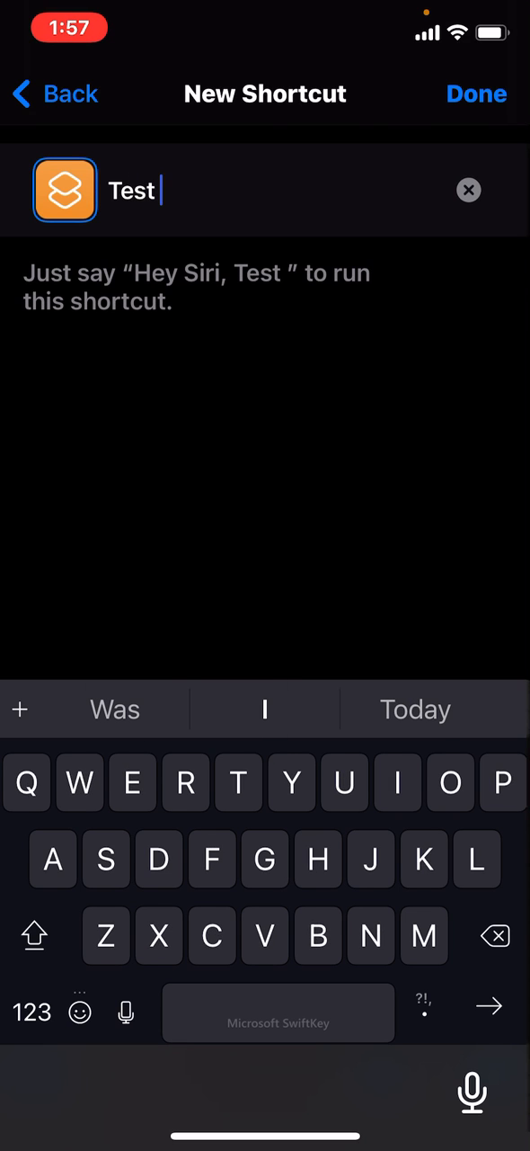
pyautogui.click(478, 93)
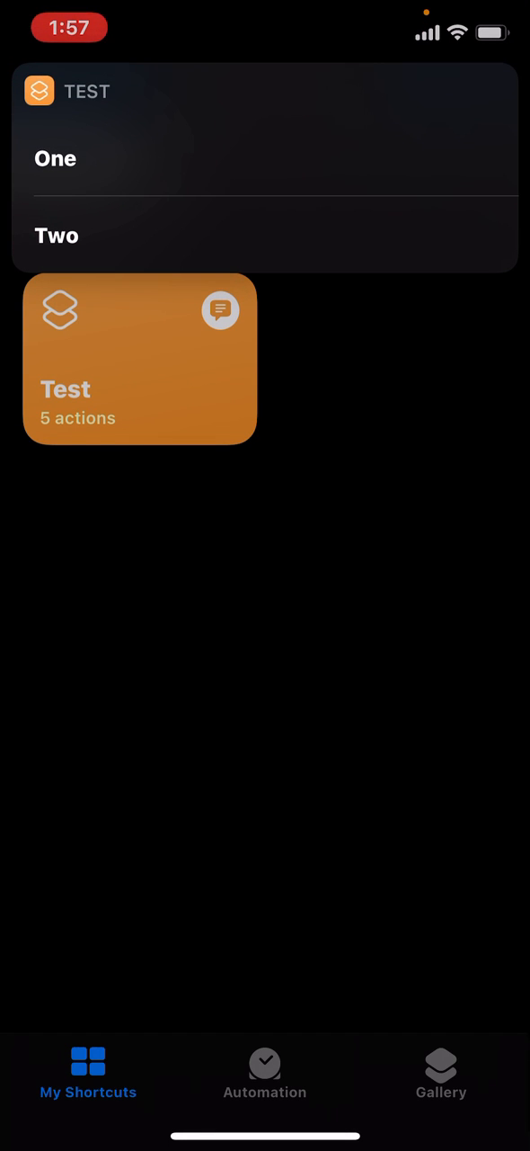
pyautogui.click(139, 358)
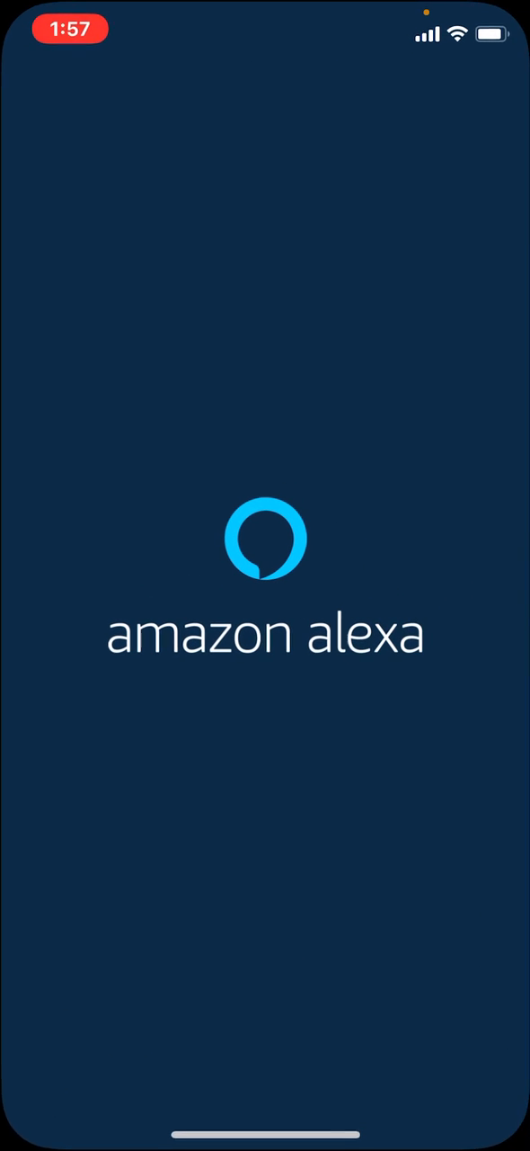